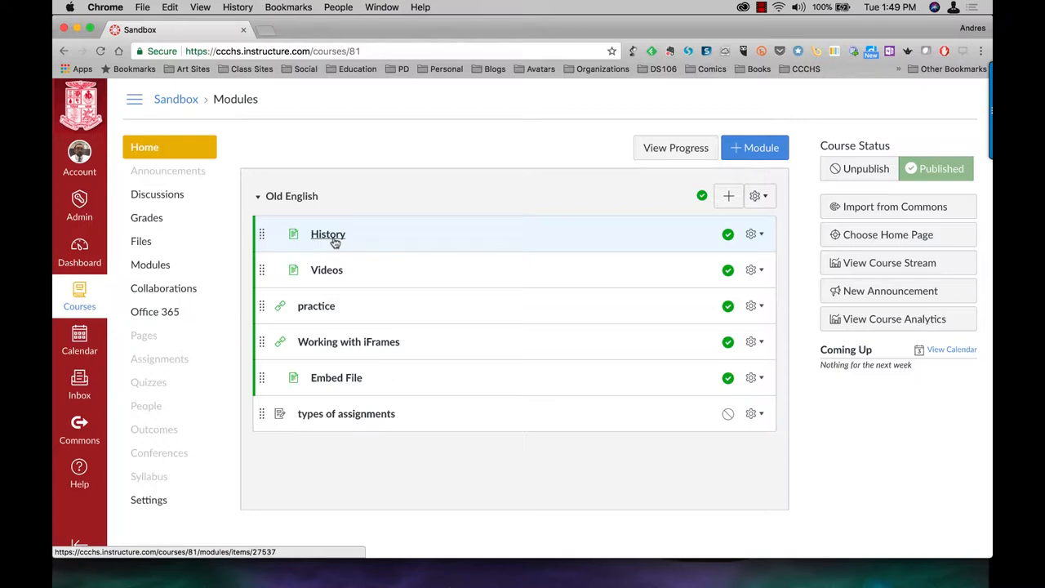
mouse_move(144, 334)
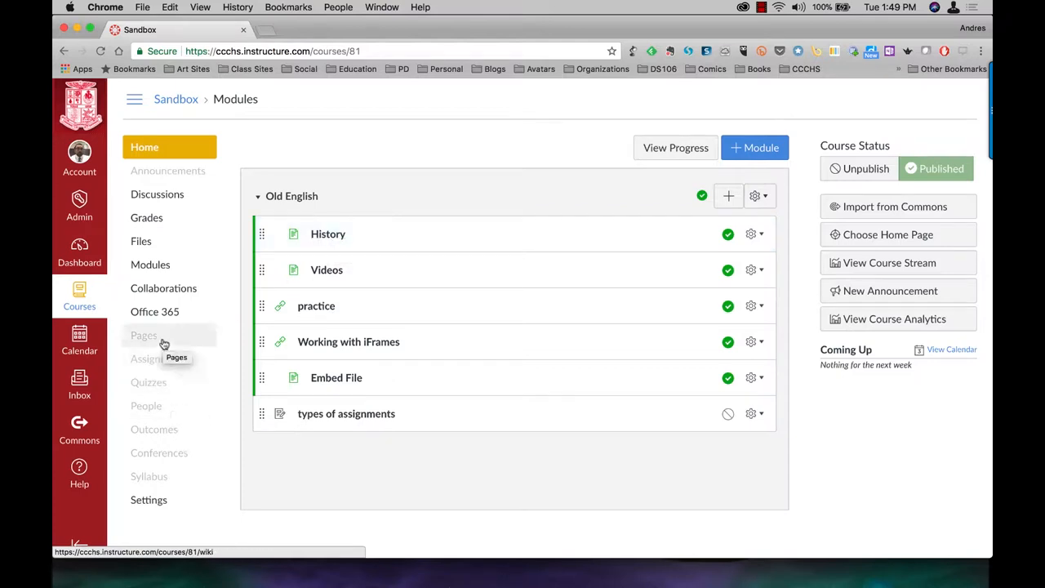
Step: Show the Sandbox course's Pages list and the History page's action menu
left_click(144, 335)
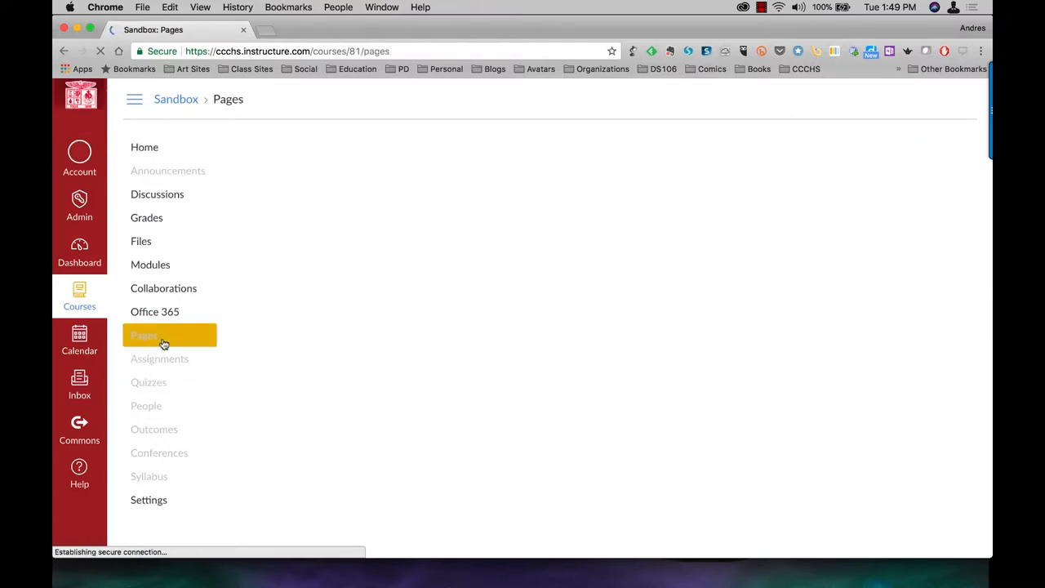
left_click(160, 336)
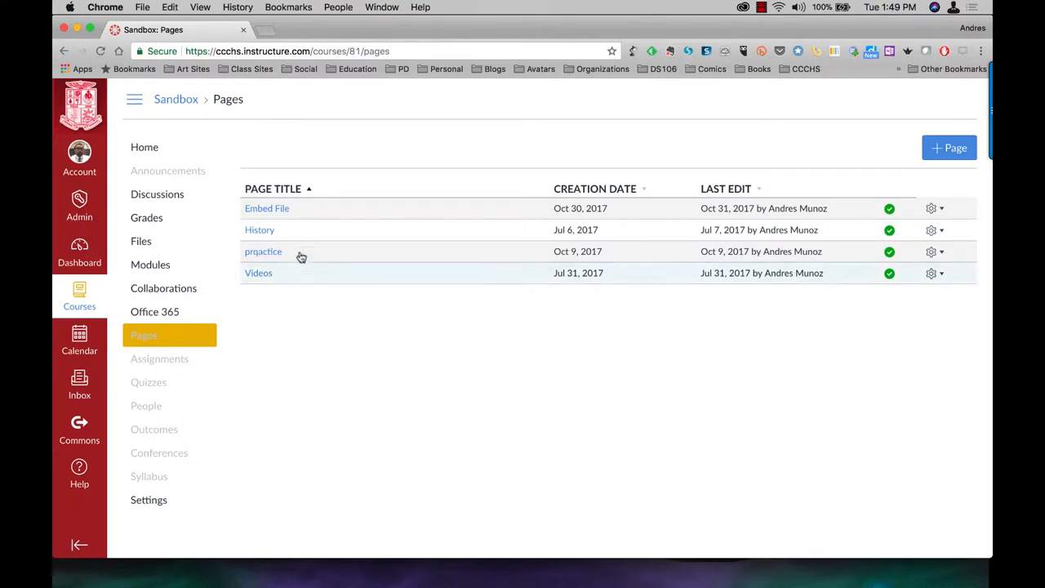
mouse_move(289, 233)
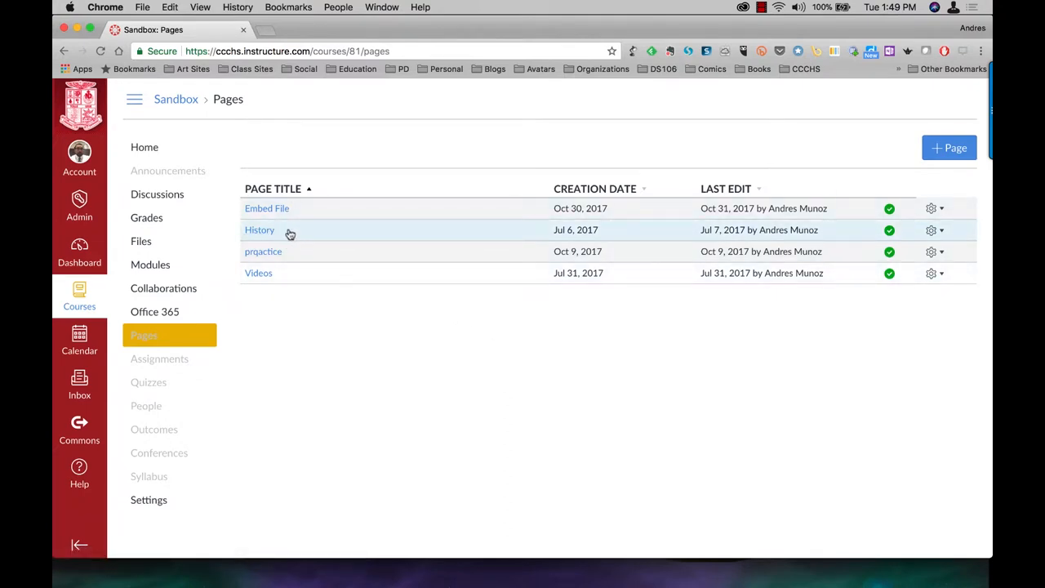
mouse_move(941, 238)
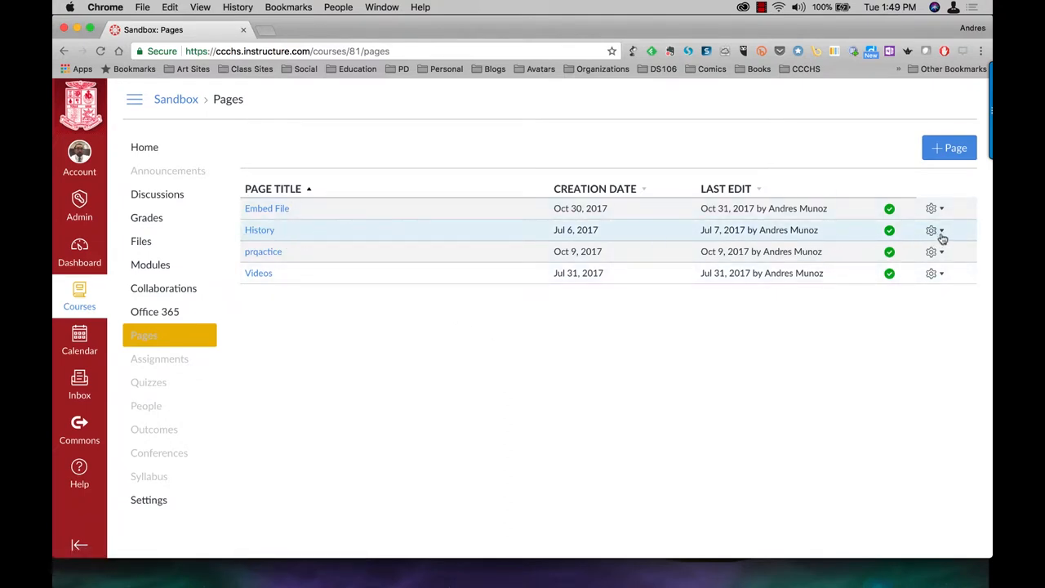
left_click(931, 229)
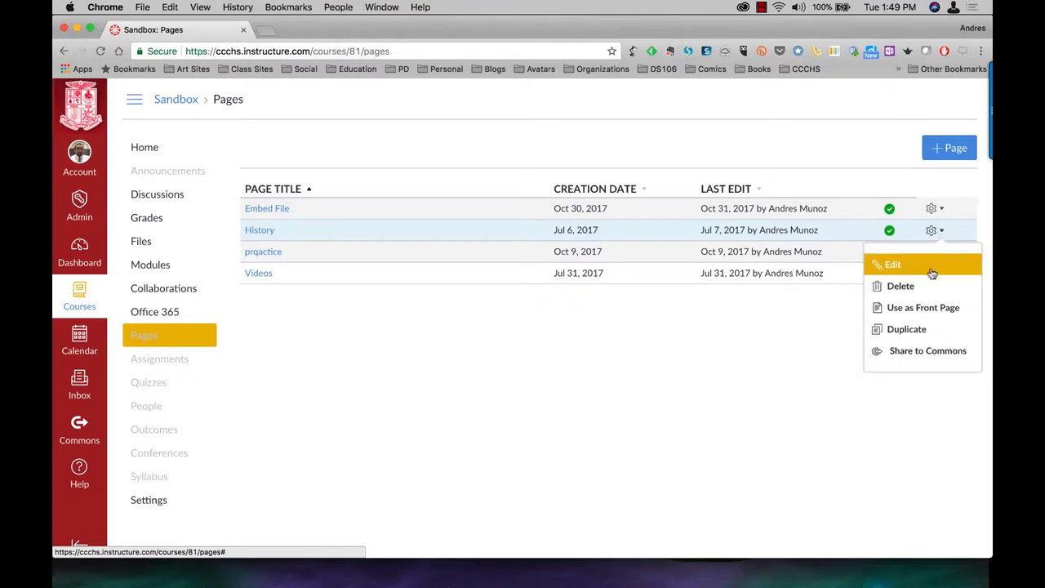
Step: Mark History as the Sandbox course's Front Page via Use as Front Page
left_click(923, 307)
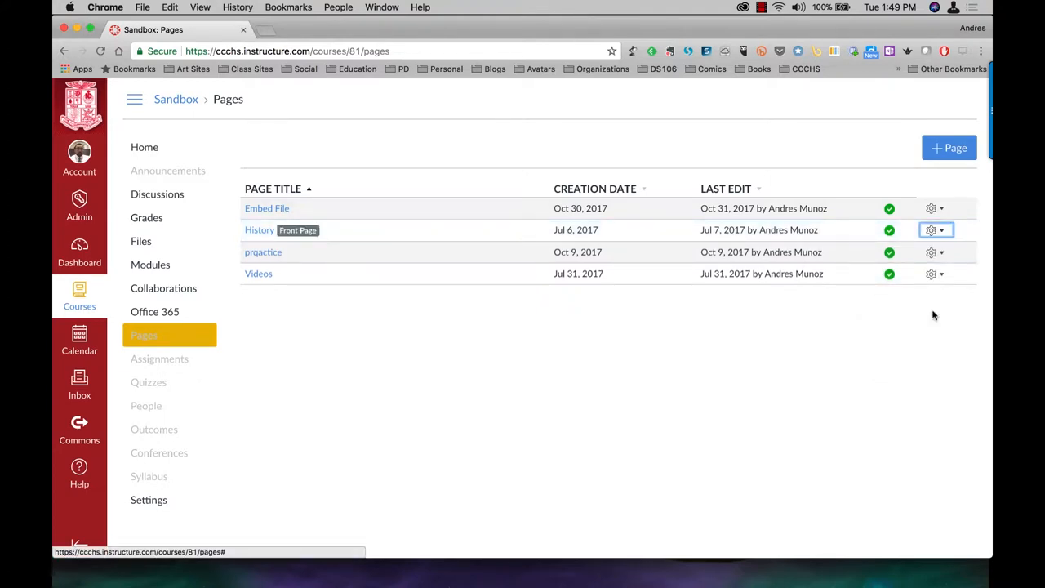
mouse_move(854, 341)
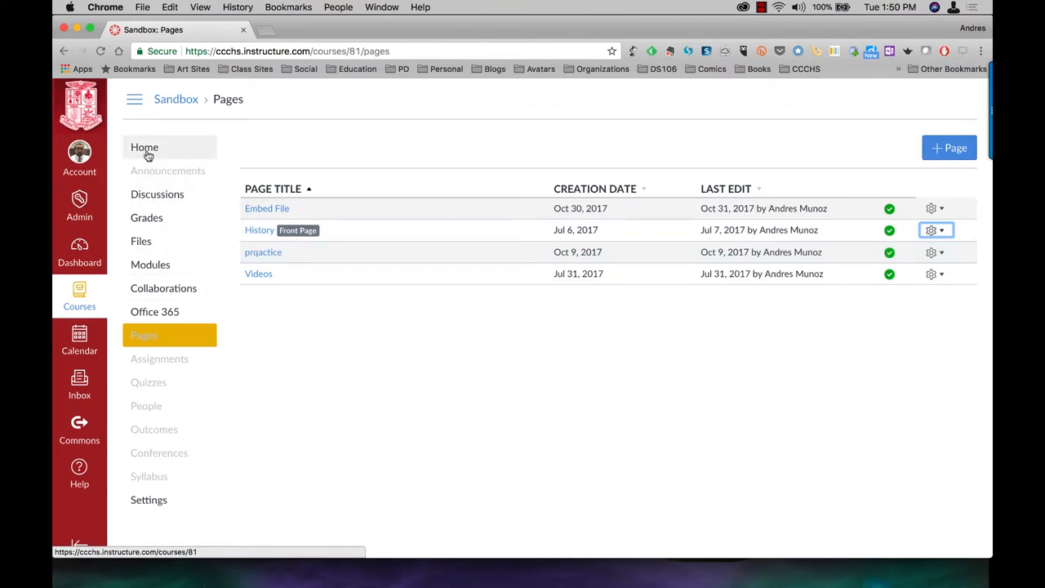
Step: From Home, choose Pages Front Page as the course home page and save it
left_click(144, 147)
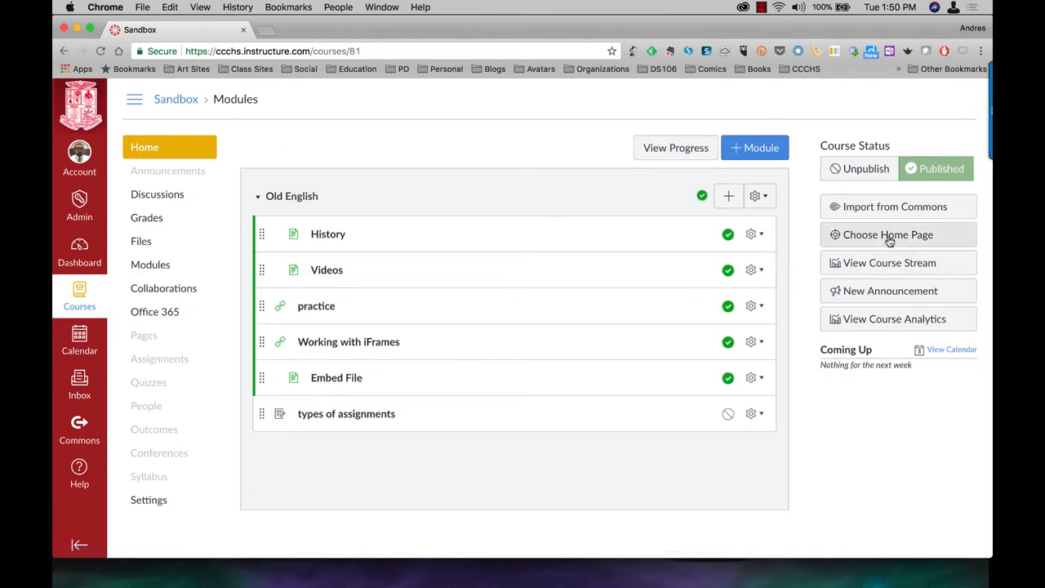
left_click(888, 235)
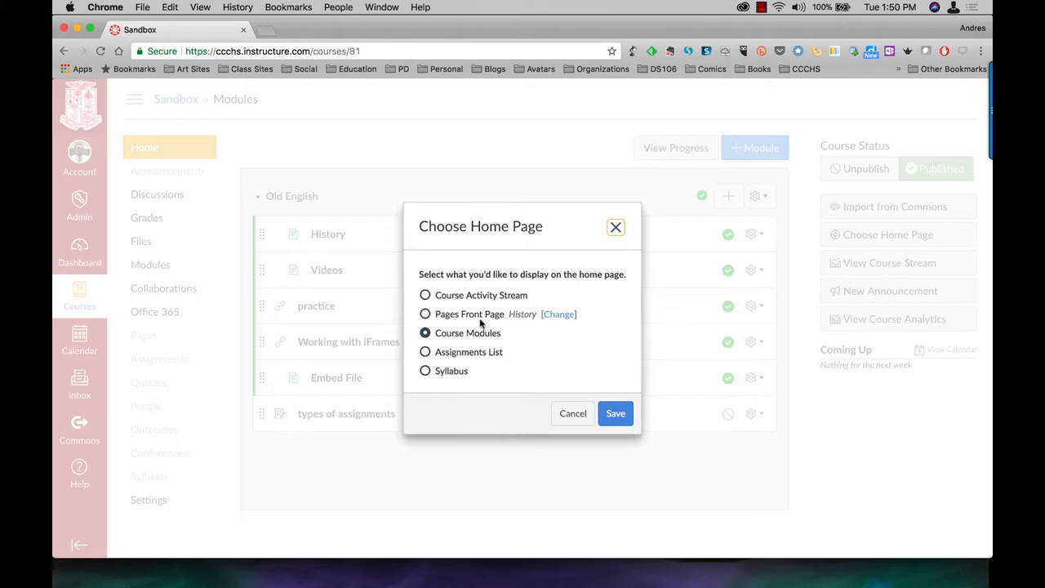
left_click(425, 313)
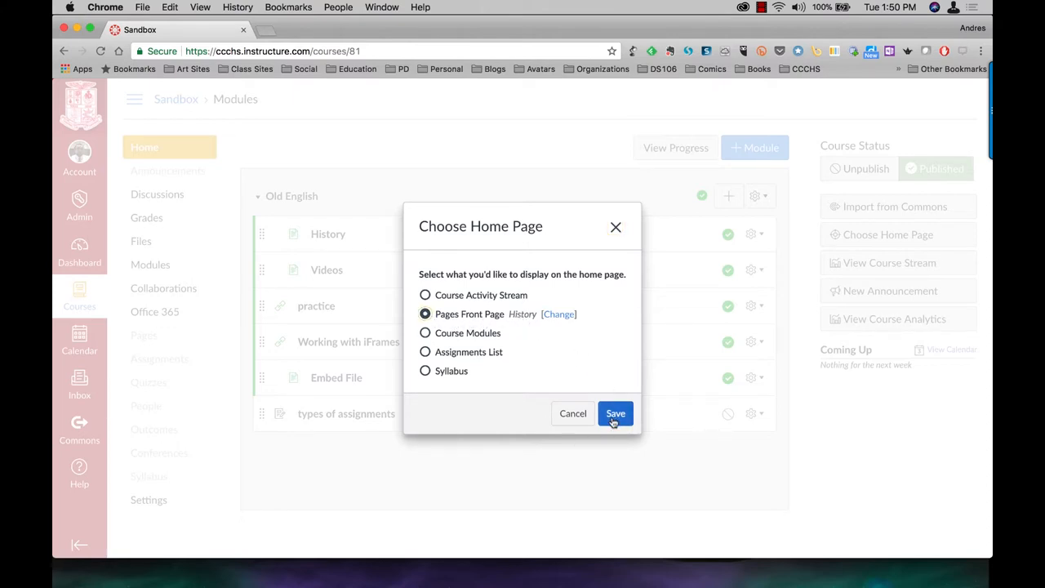
left_click(613, 413)
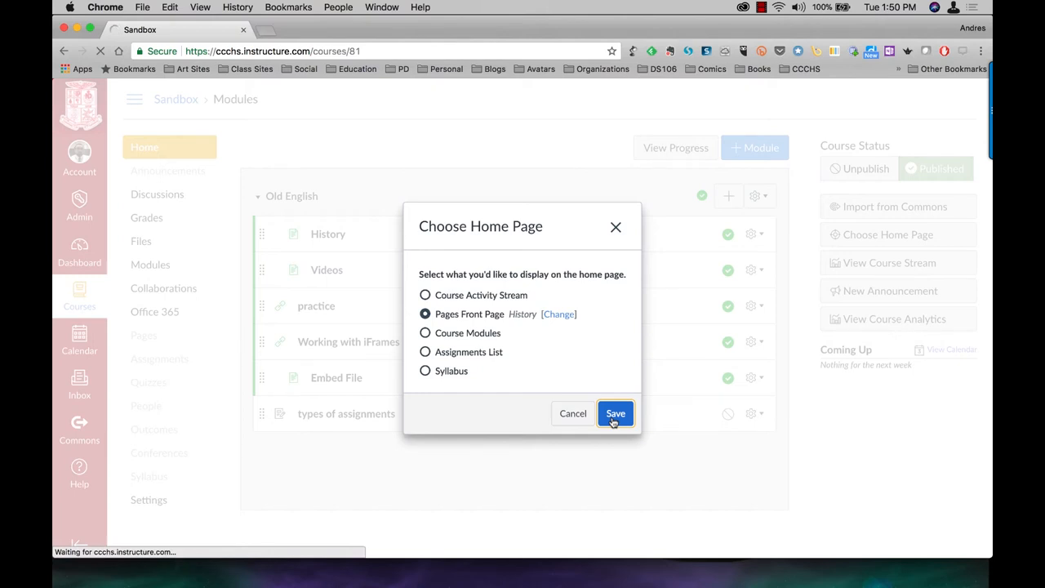
left_click(613, 413)
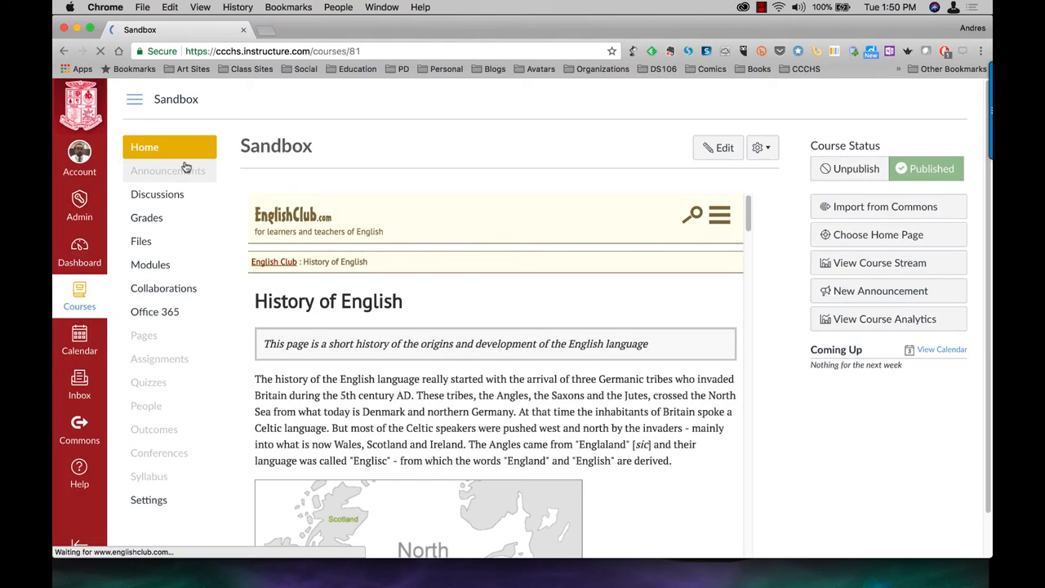